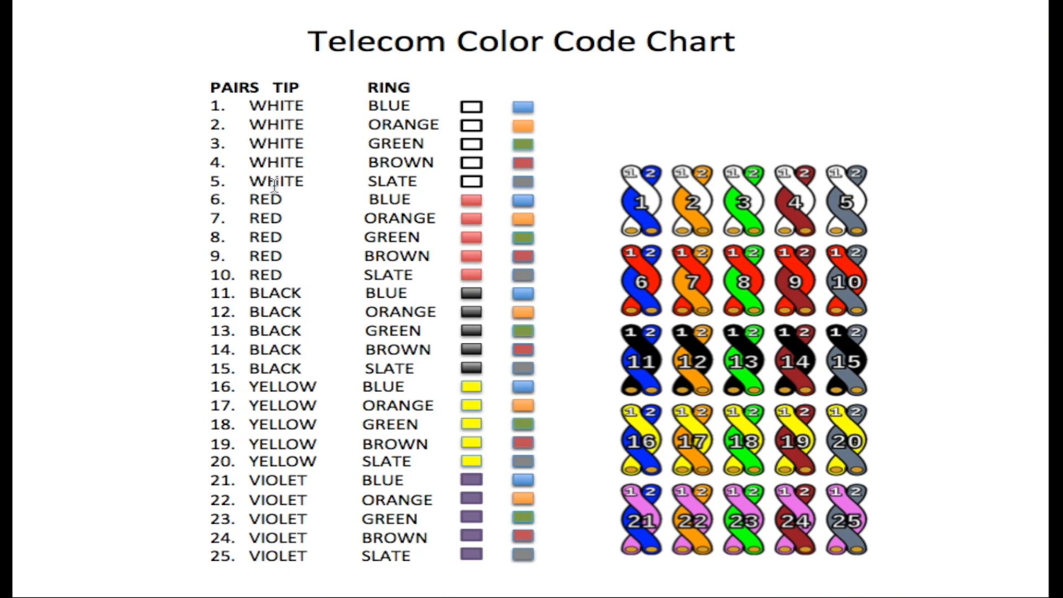
mouse_move(257, 197)
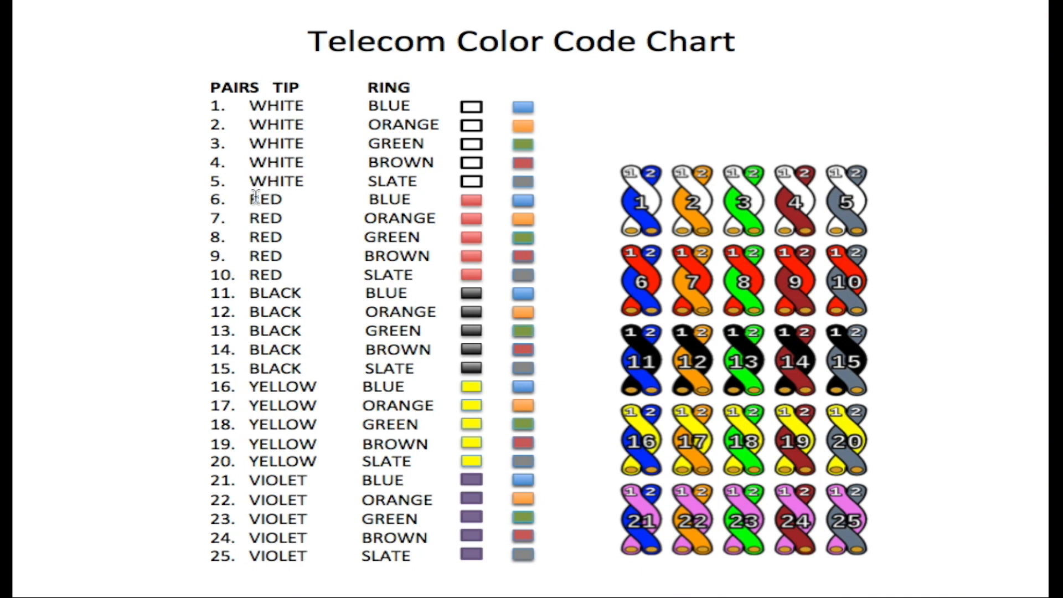
mouse_move(275, 280)
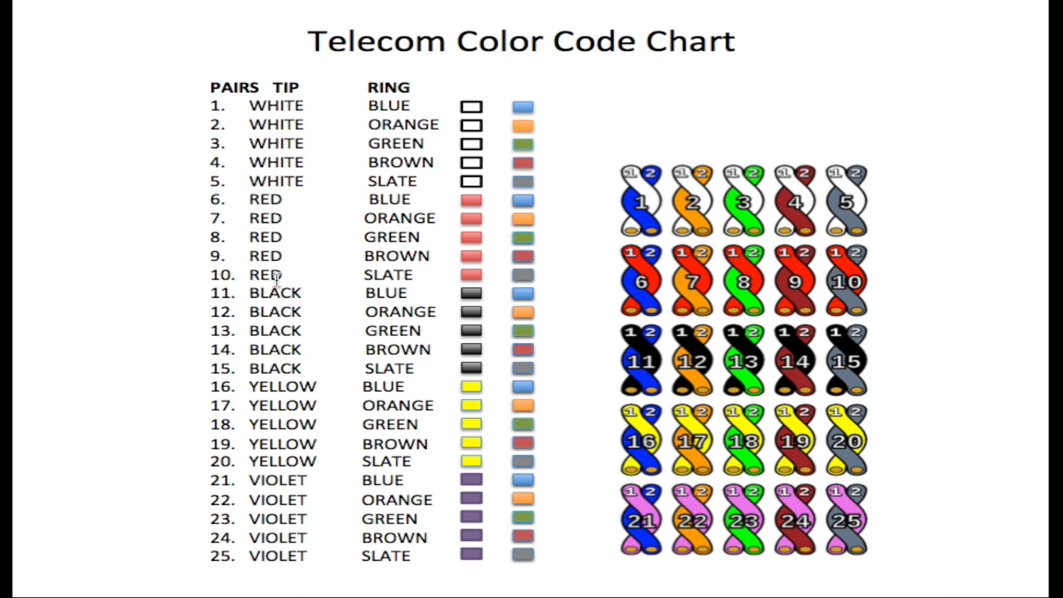
mouse_move(261, 293)
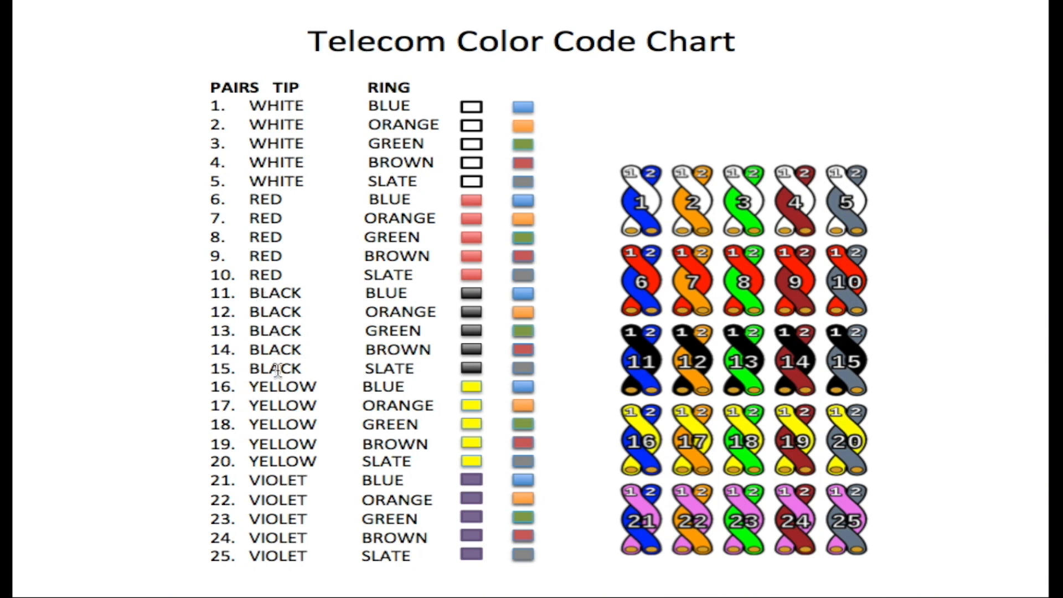
mouse_move(244, 388)
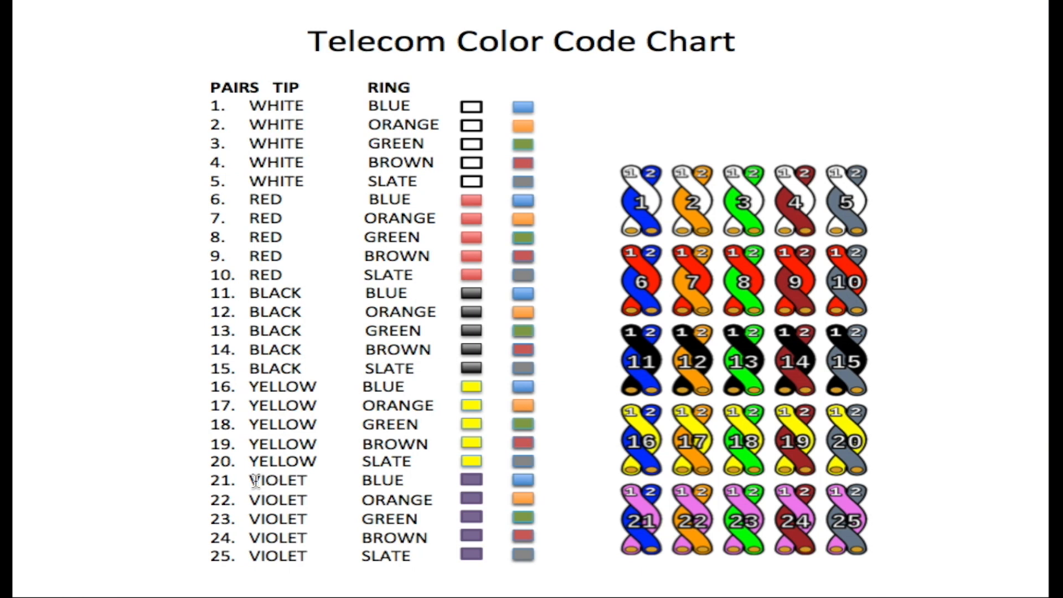
mouse_move(286, 565)
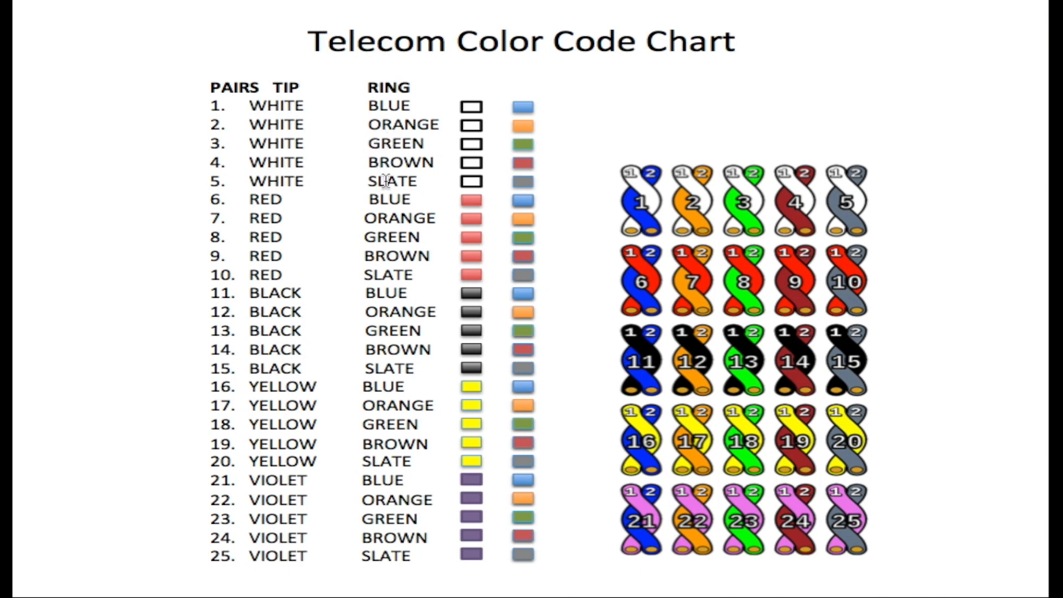
mouse_move(324, 109)
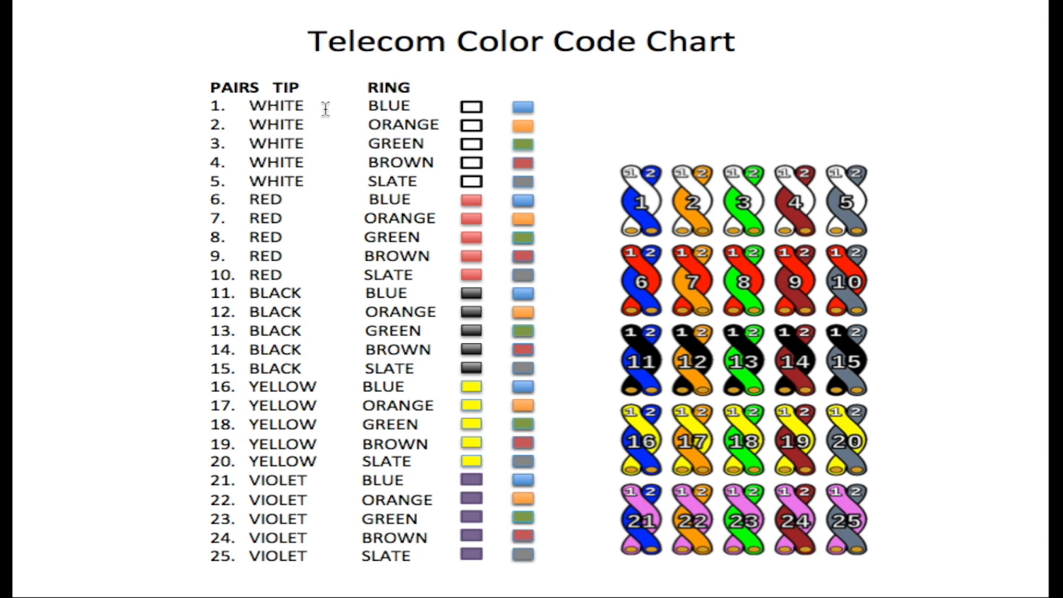
mouse_move(390, 126)
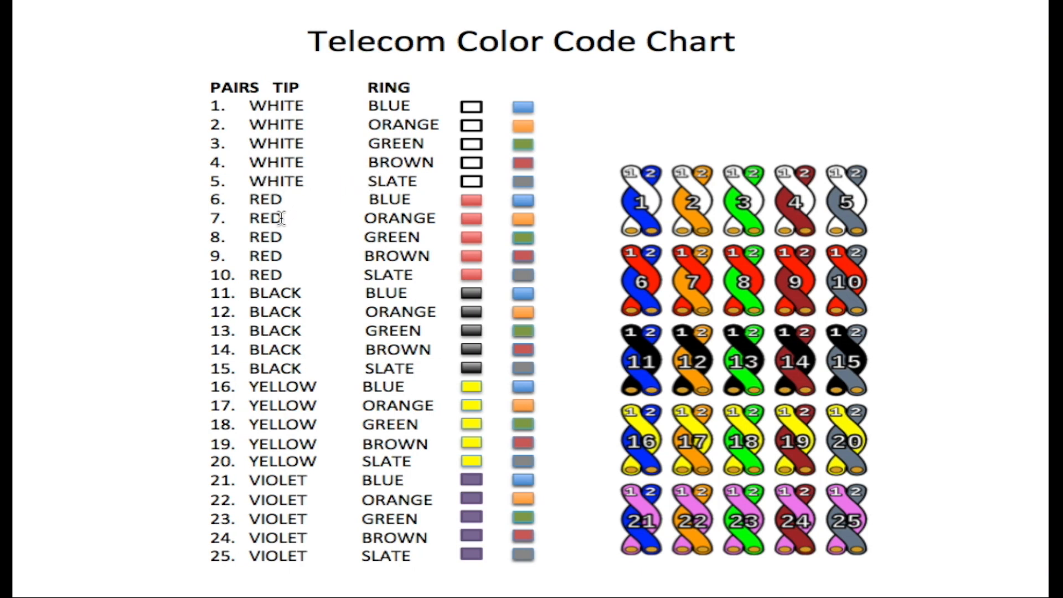
mouse_move(360, 190)
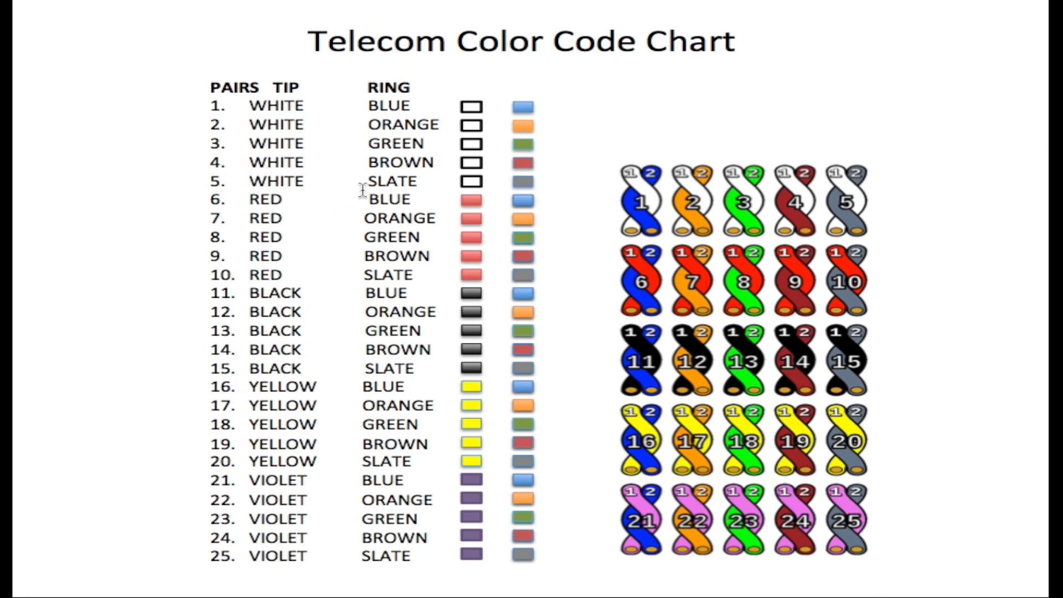
mouse_move(374, 124)
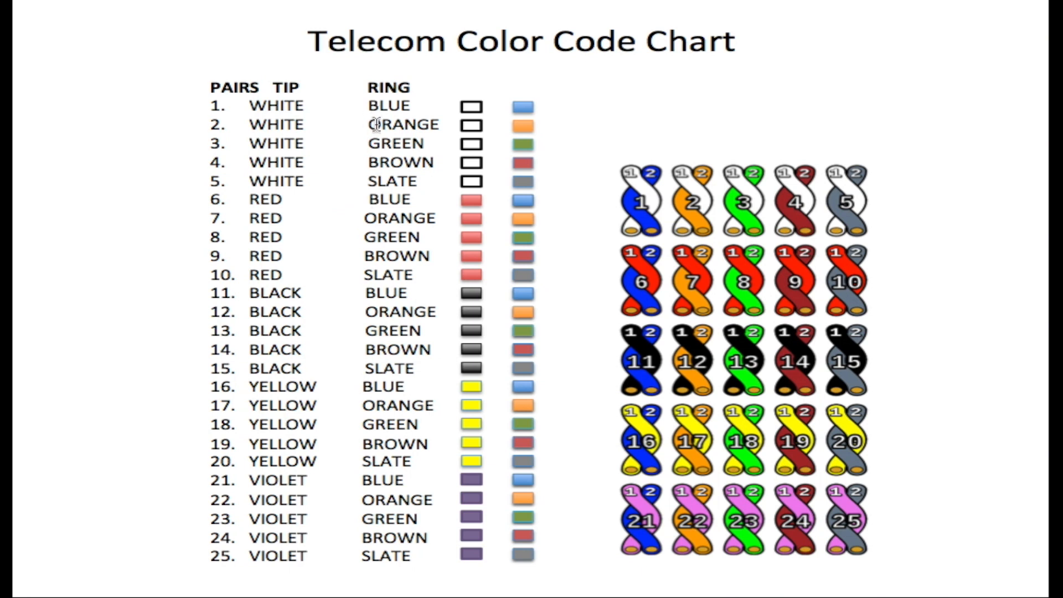
mouse_move(367, 190)
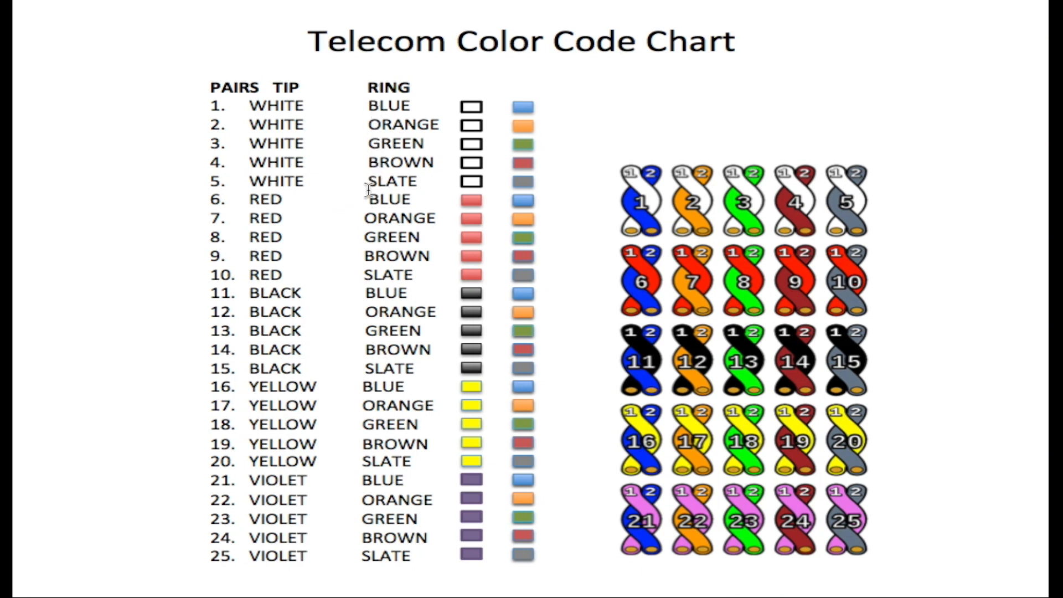
mouse_move(357, 237)
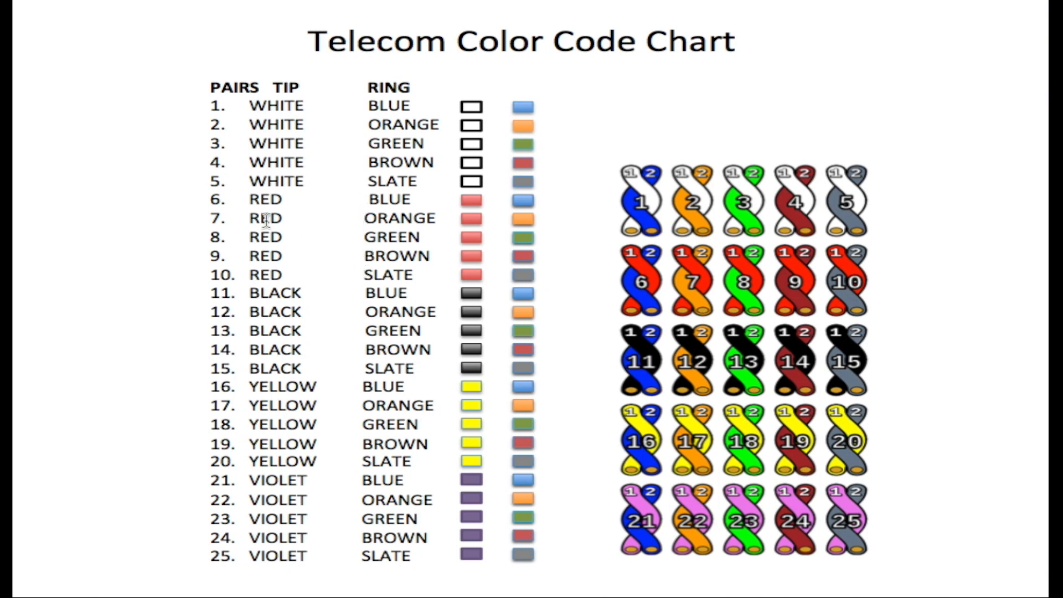
mouse_move(218, 219)
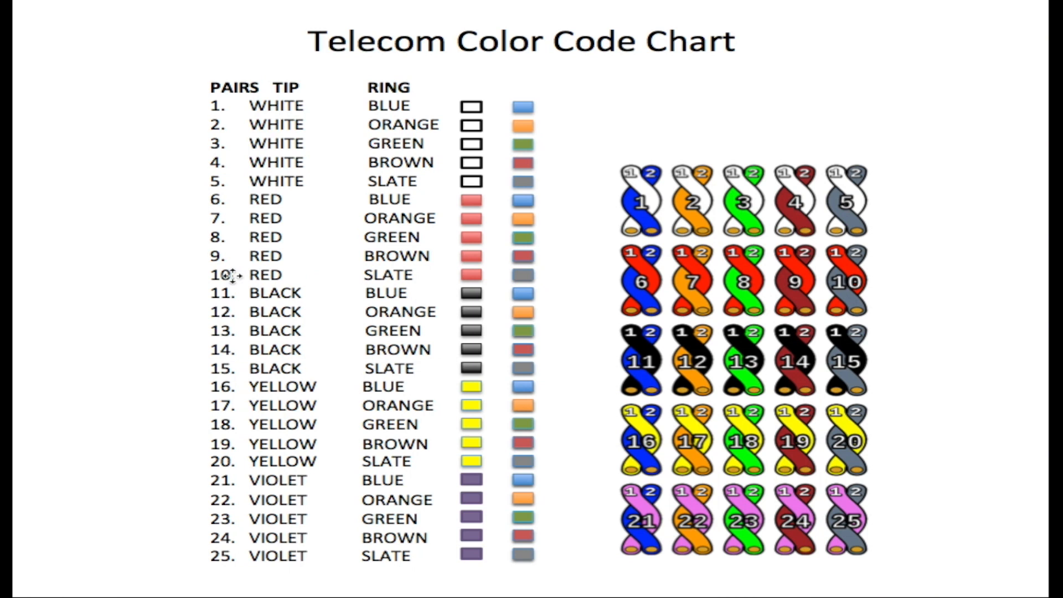
mouse_move(388, 278)
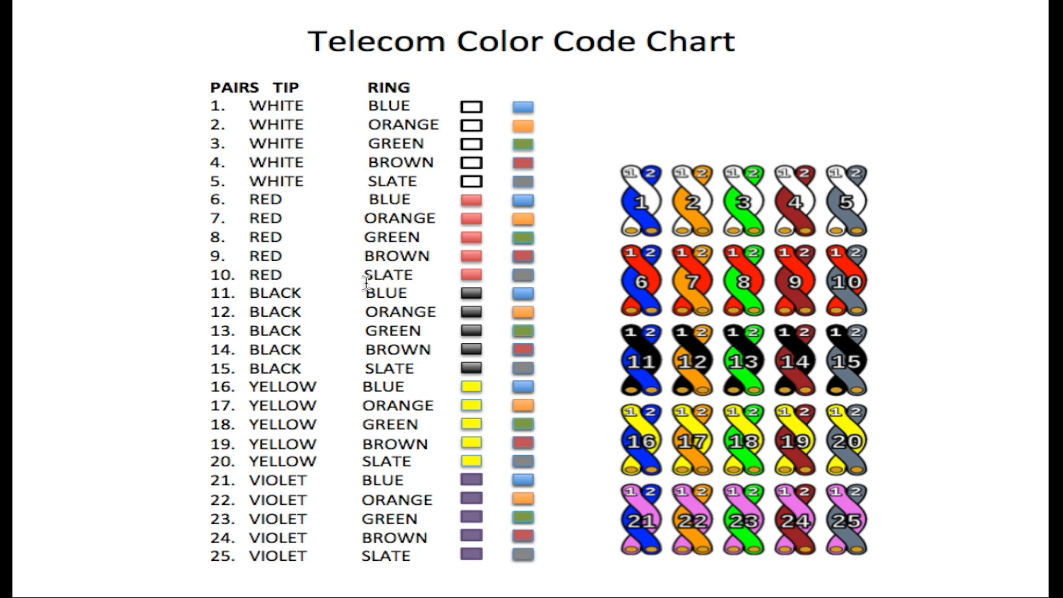
mouse_move(206, 292)
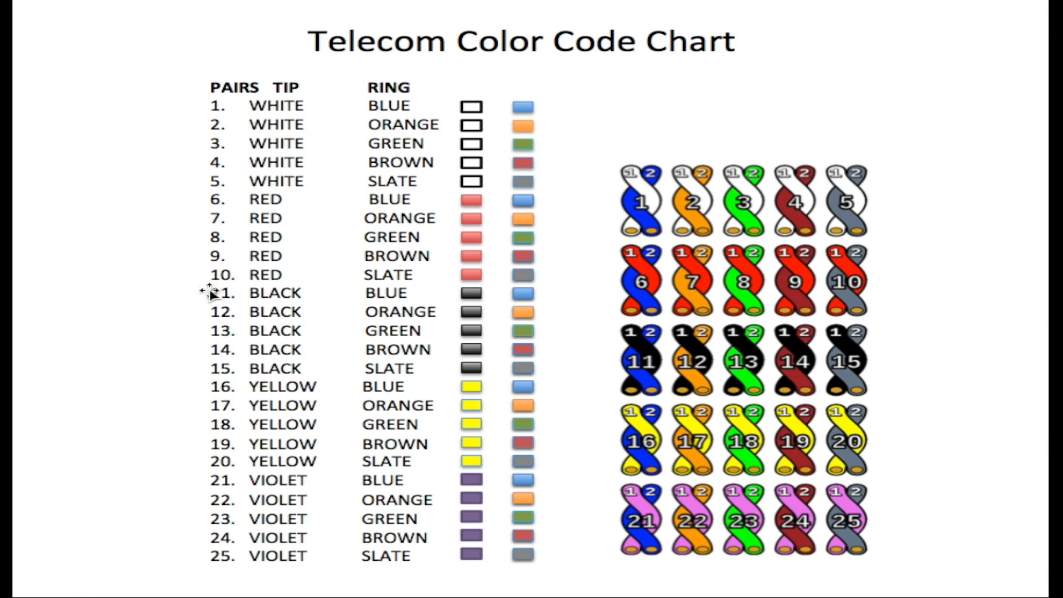
mouse_move(244, 299)
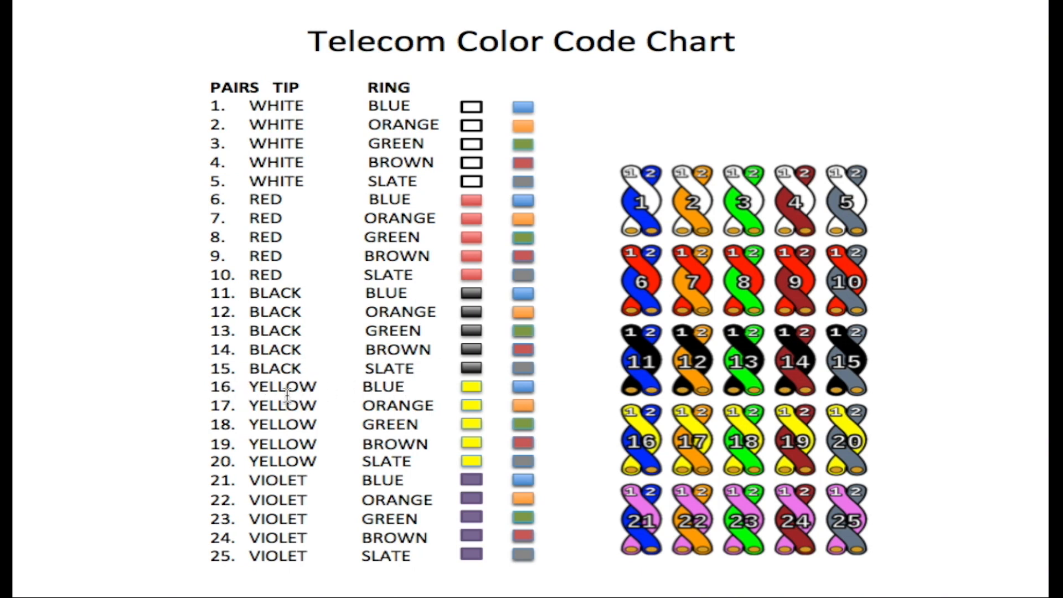
mouse_move(416, 411)
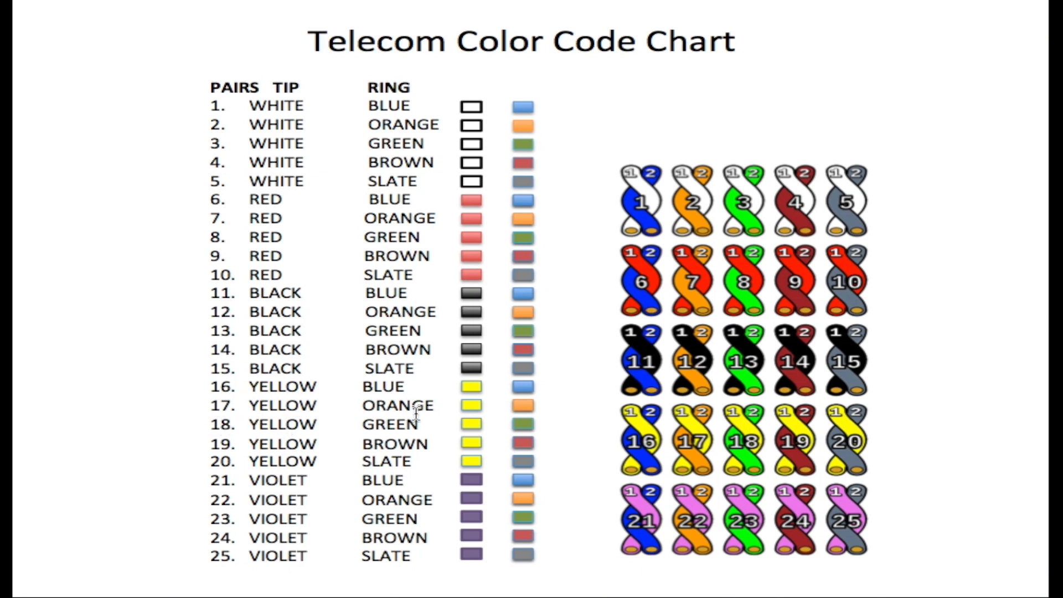
mouse_move(316, 447)
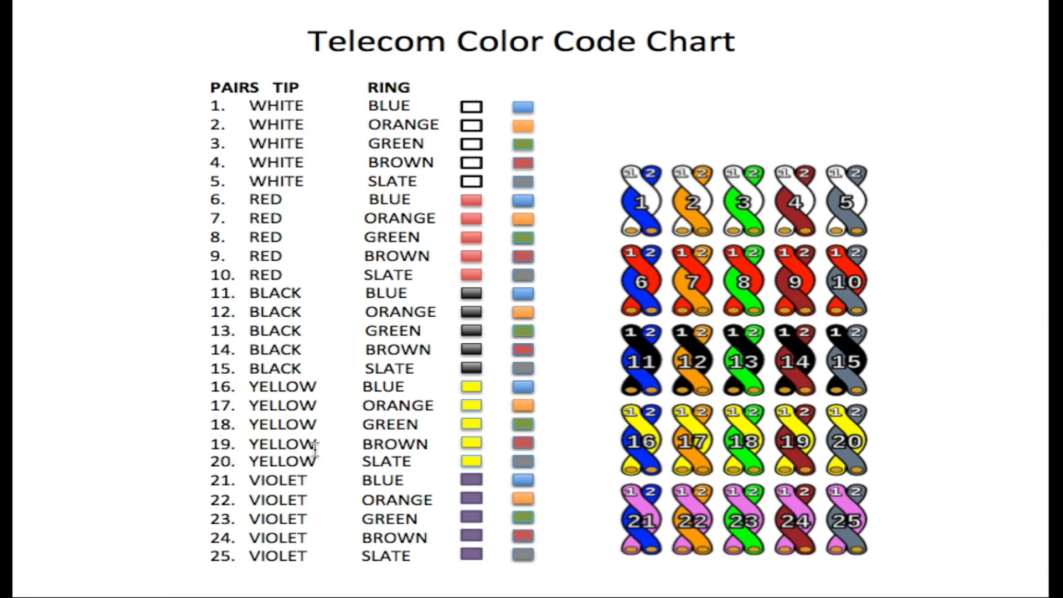
mouse_move(390, 463)
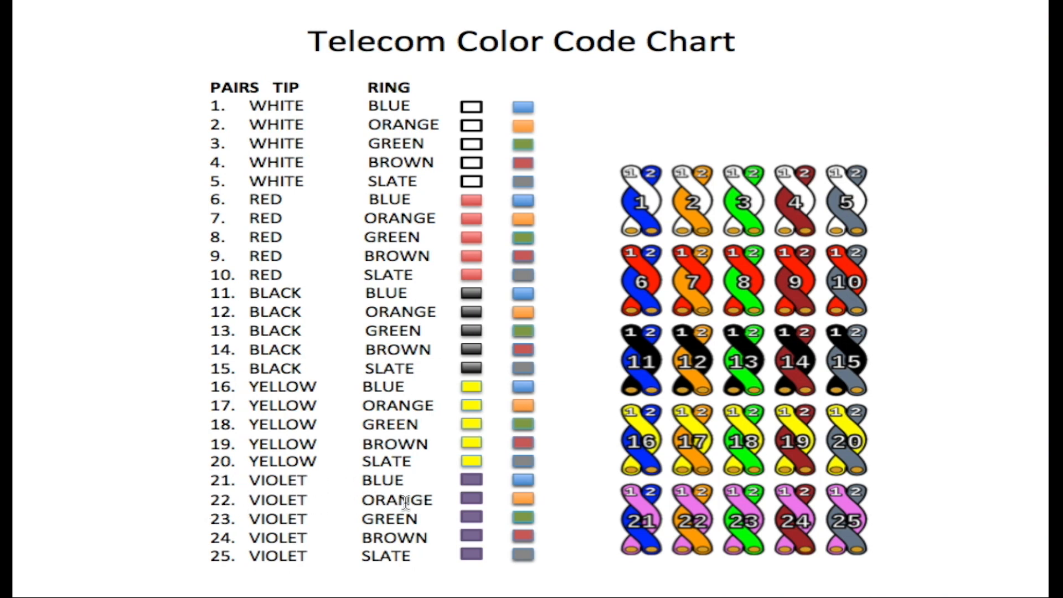
mouse_move(405, 539)
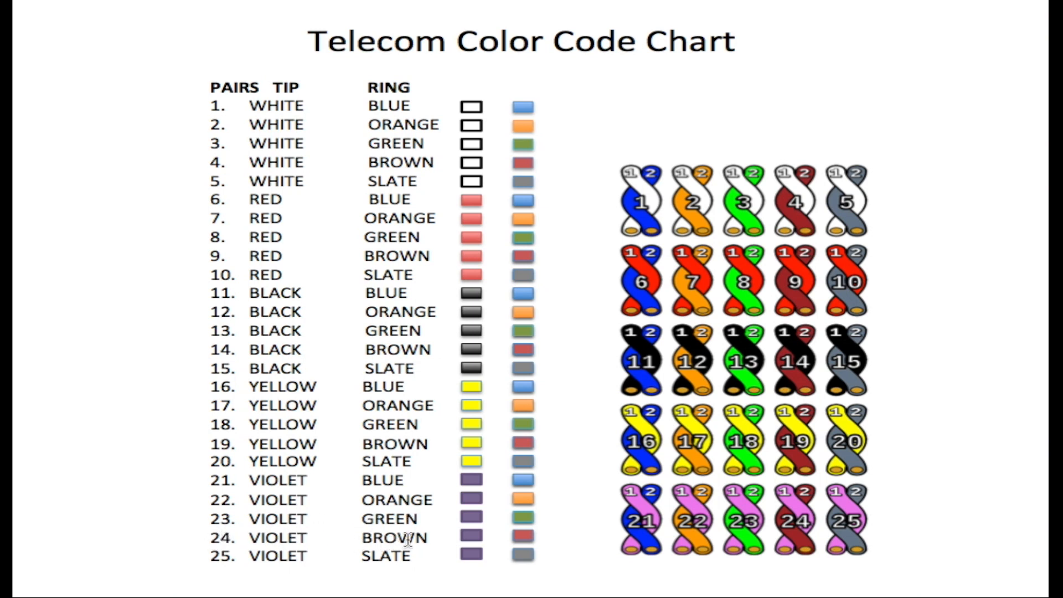
mouse_move(344, 561)
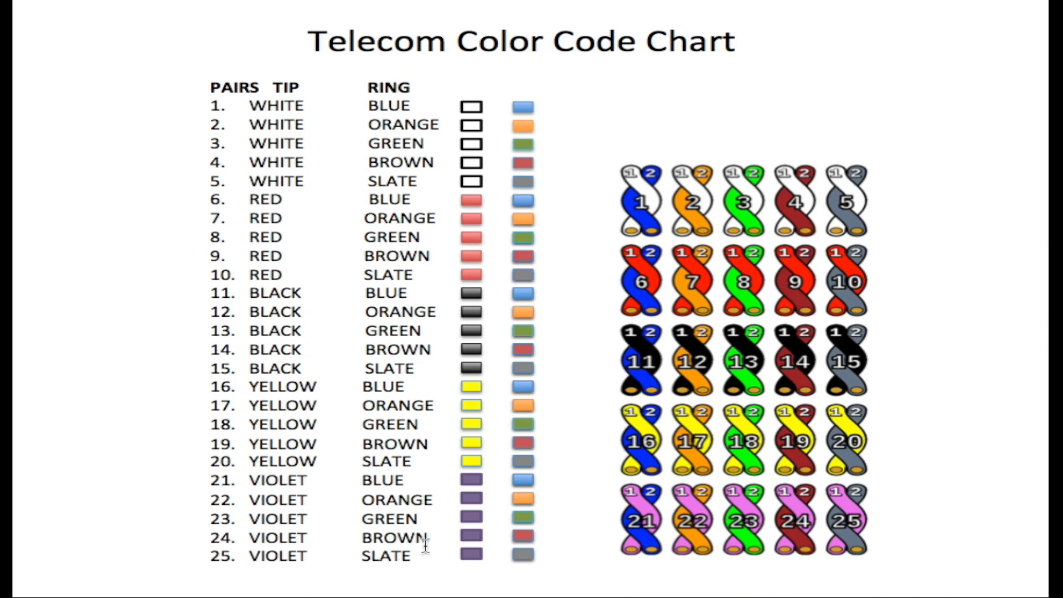
mouse_move(420, 555)
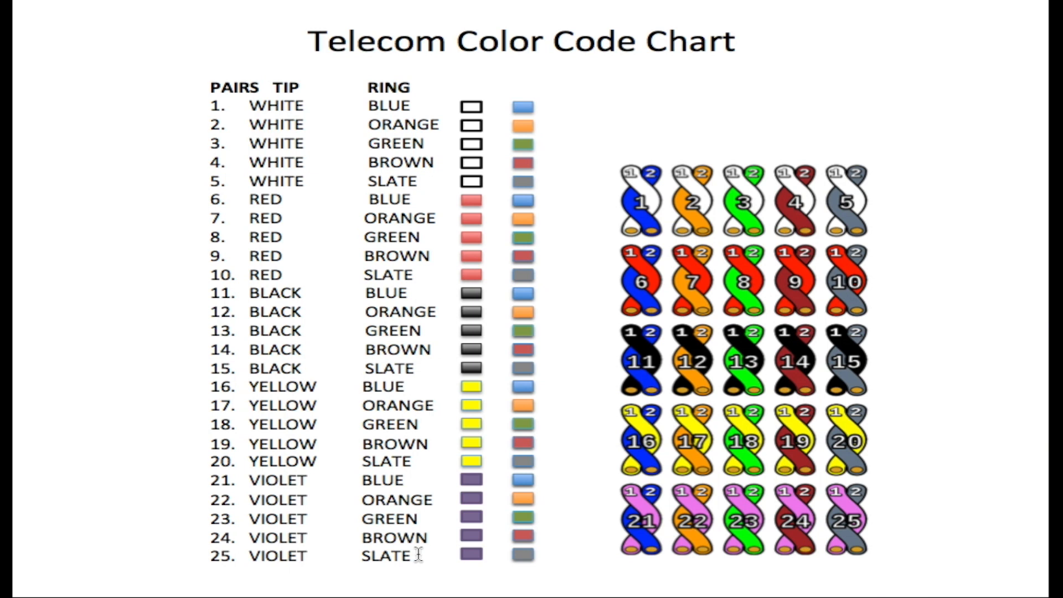
mouse_move(602, 230)
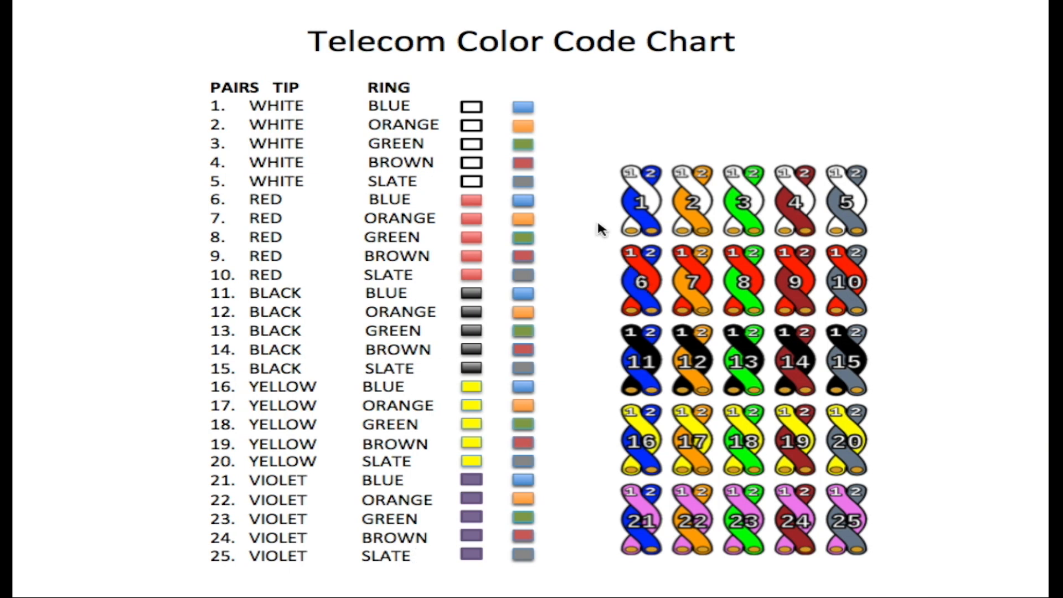
mouse_move(933, 503)
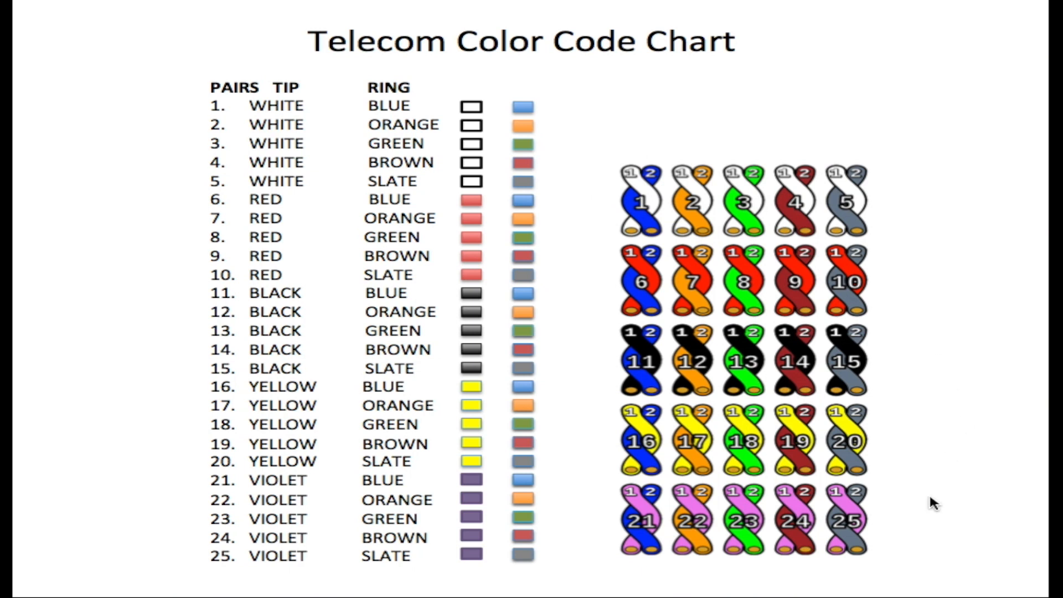
mouse_move(582, 259)
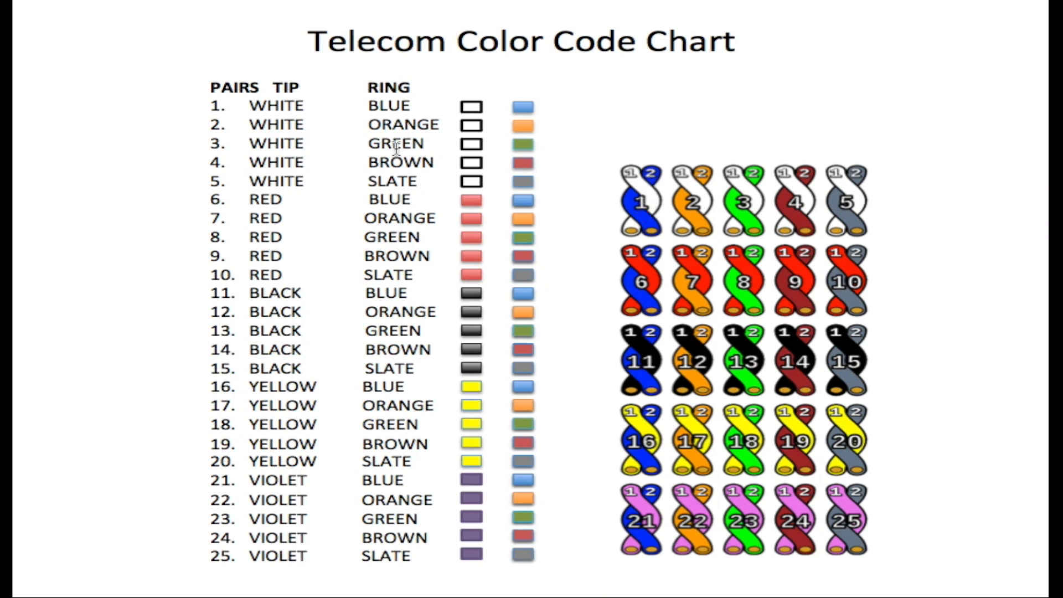
mouse_move(311, 107)
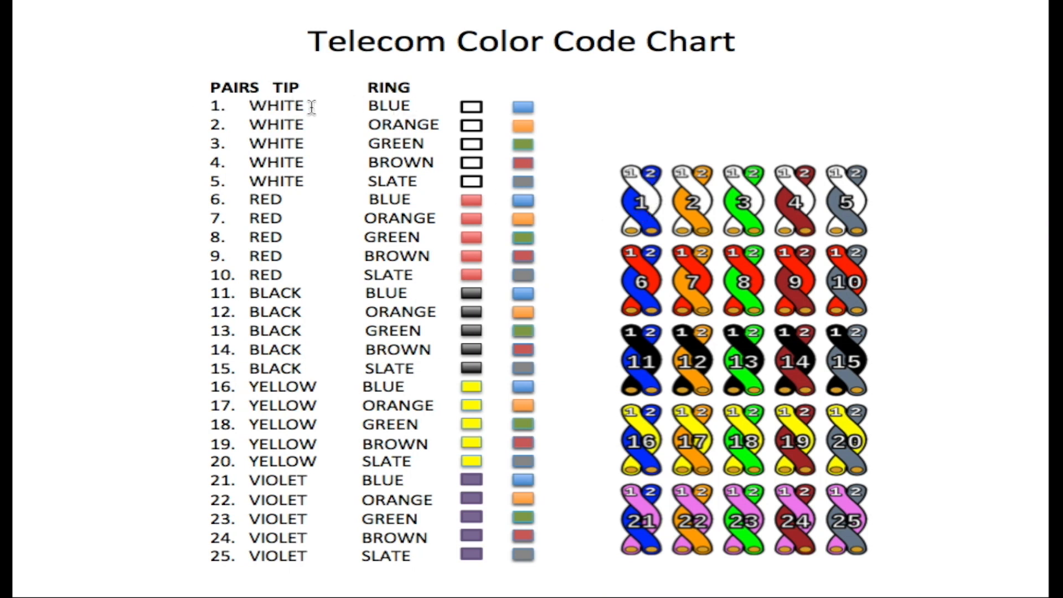
mouse_move(648, 193)
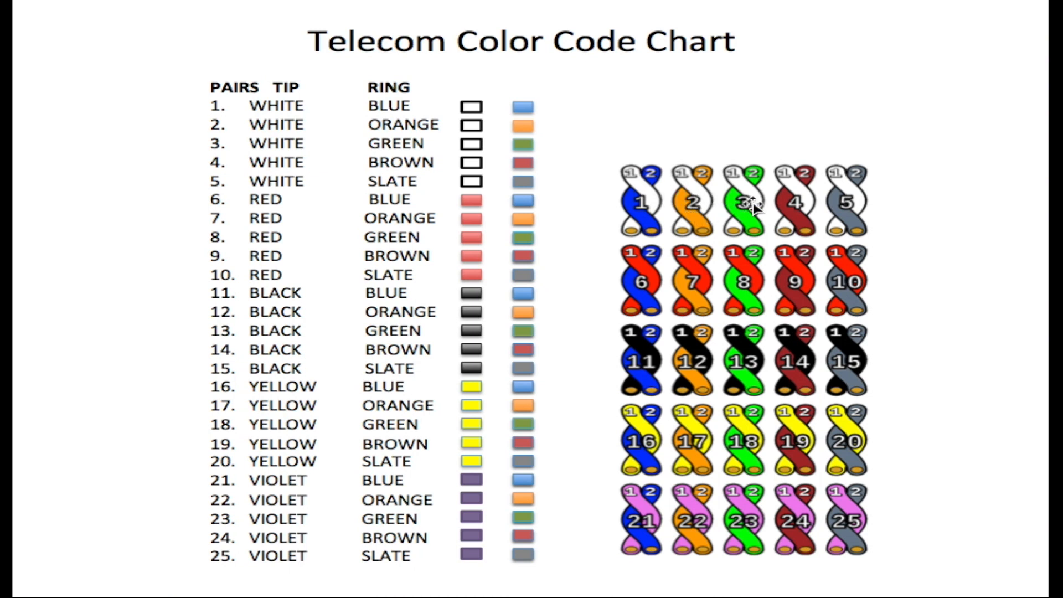
mouse_move(846, 204)
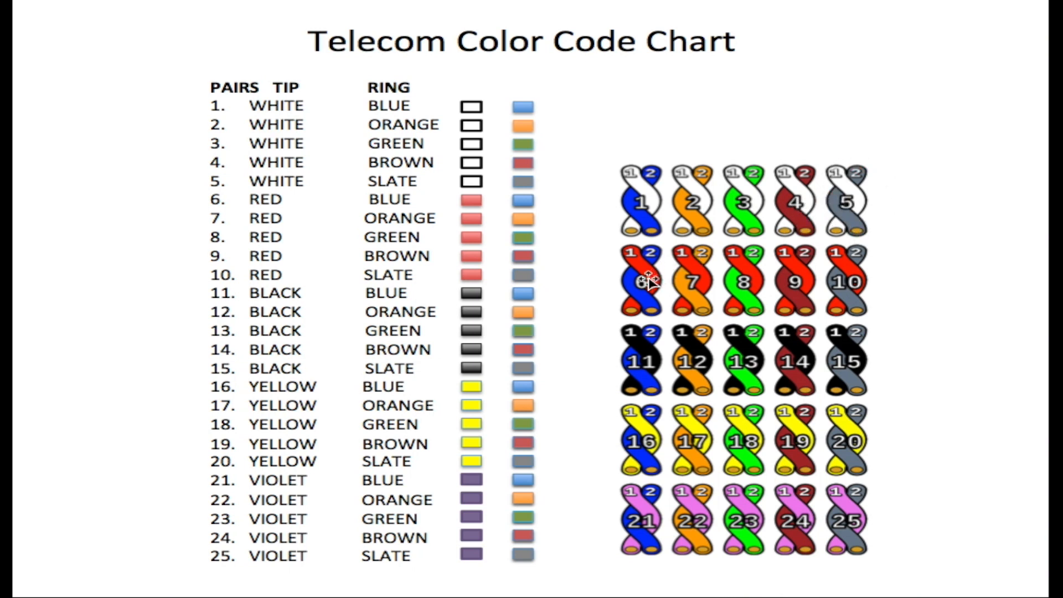
mouse_move(481, 244)
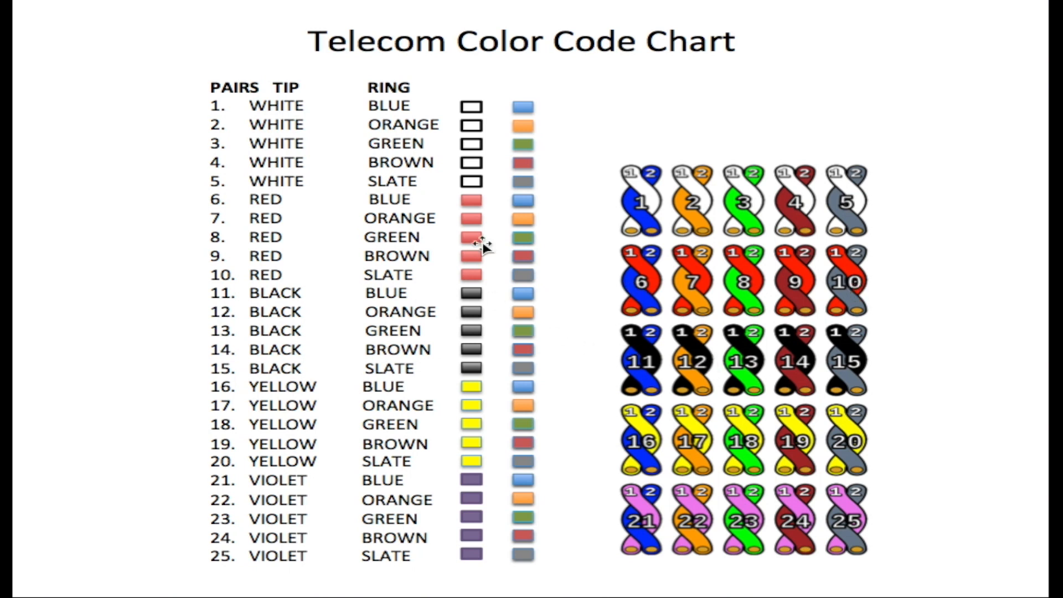
mouse_move(543, 447)
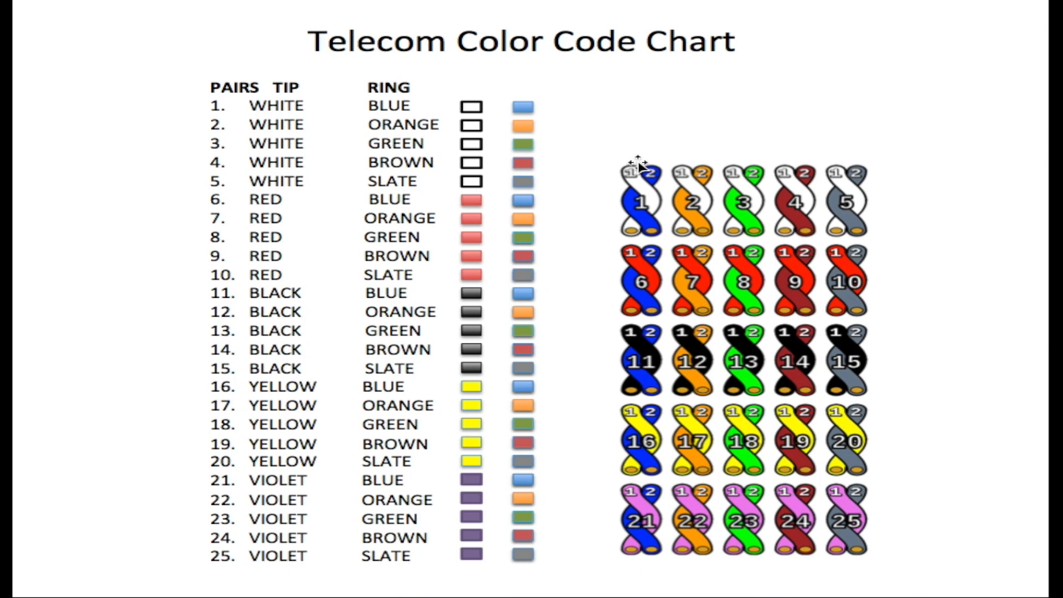
mouse_move(912, 519)
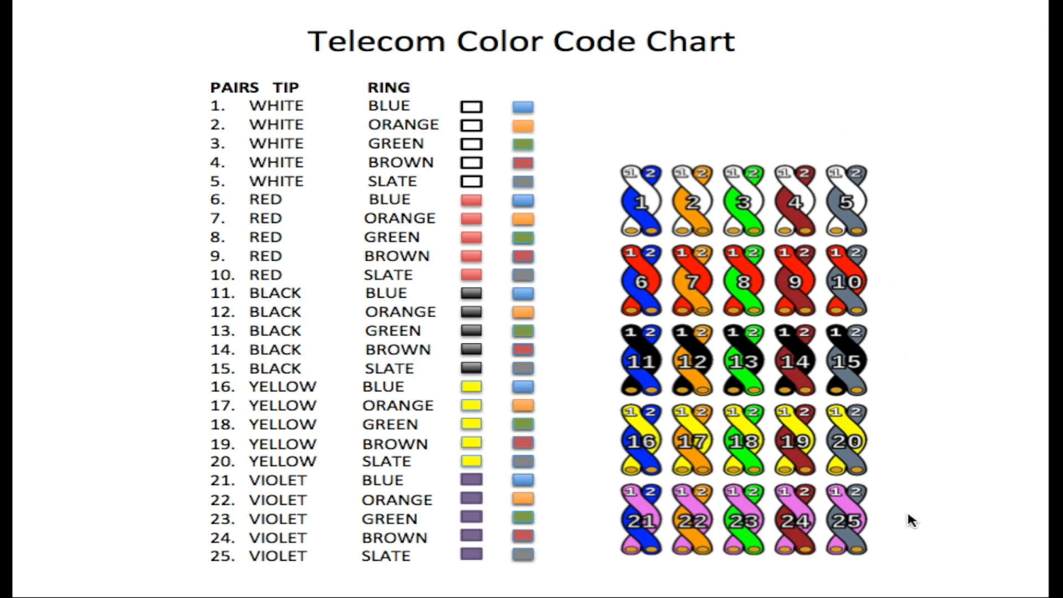
mouse_move(907, 517)
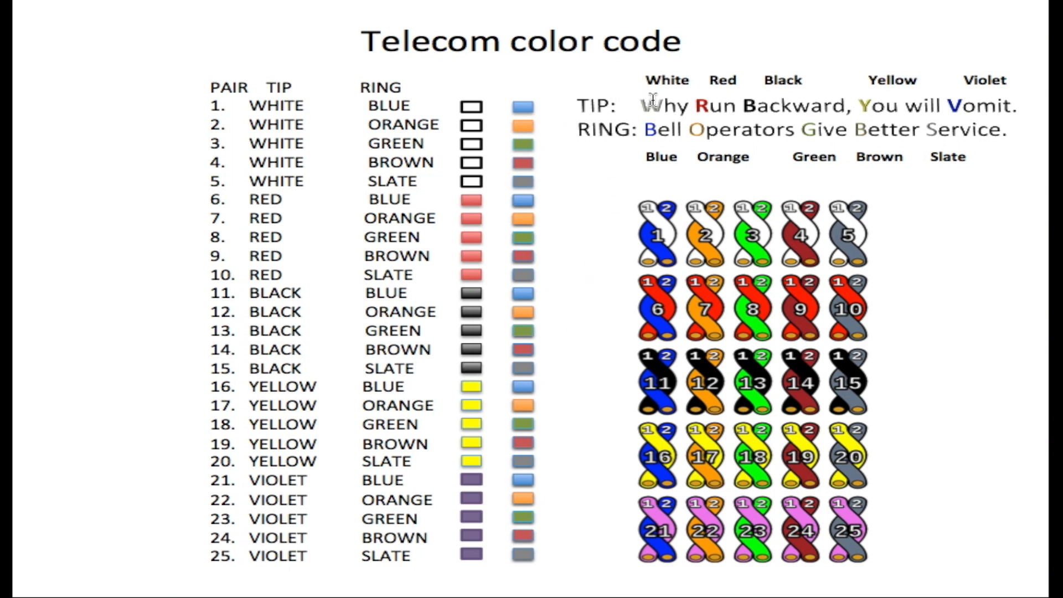
mouse_move(589, 106)
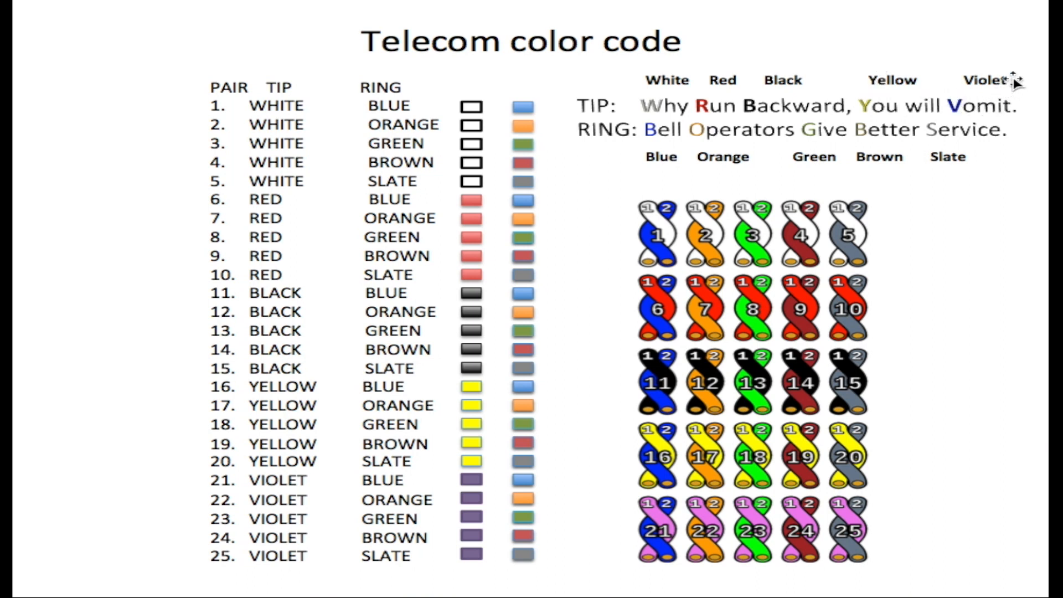
mouse_move(590, 146)
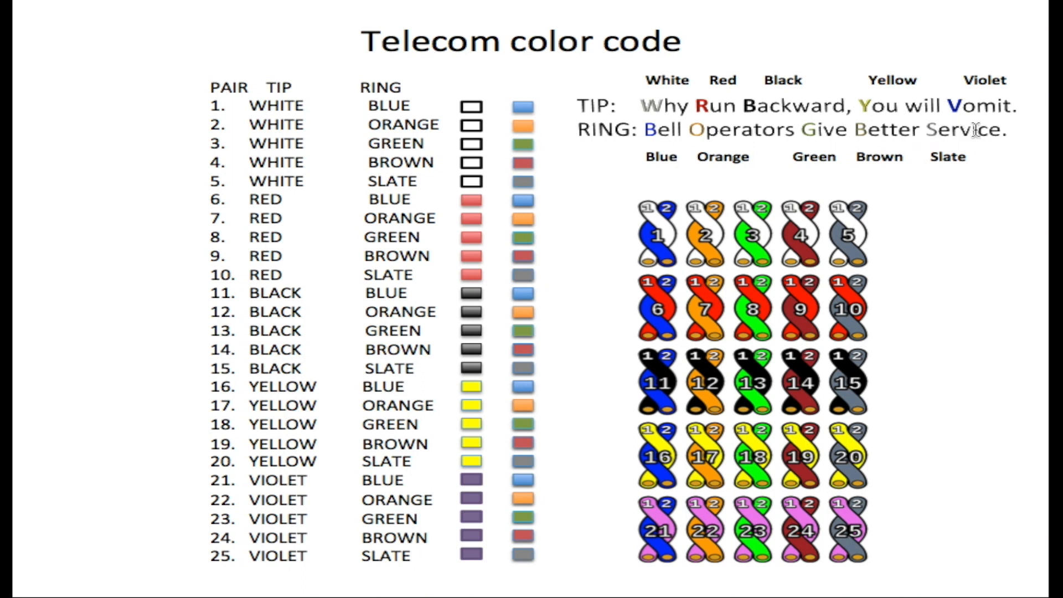
mouse_move(963, 156)
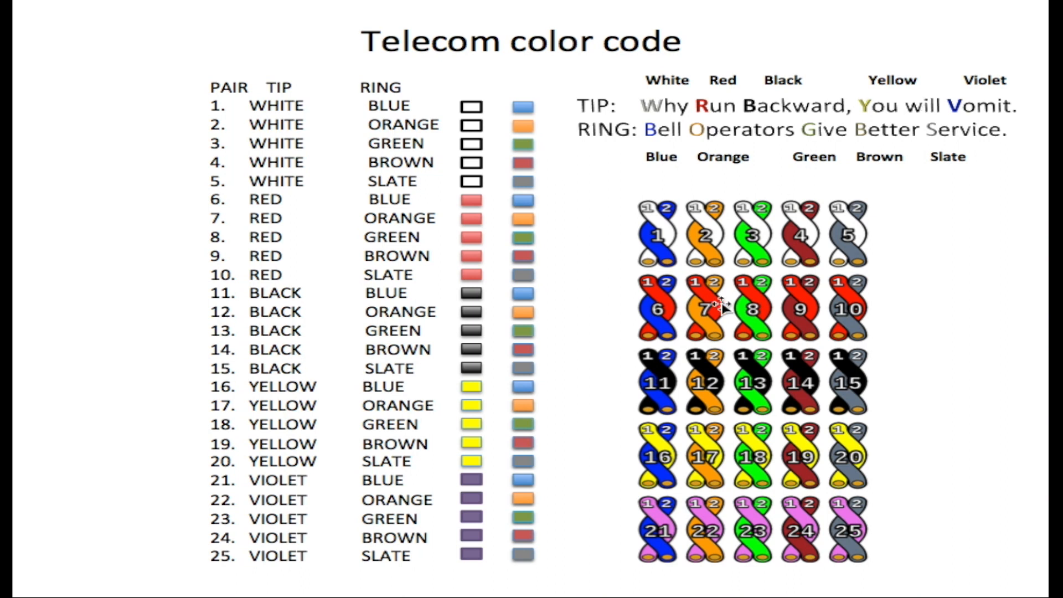
mouse_move(167, 526)
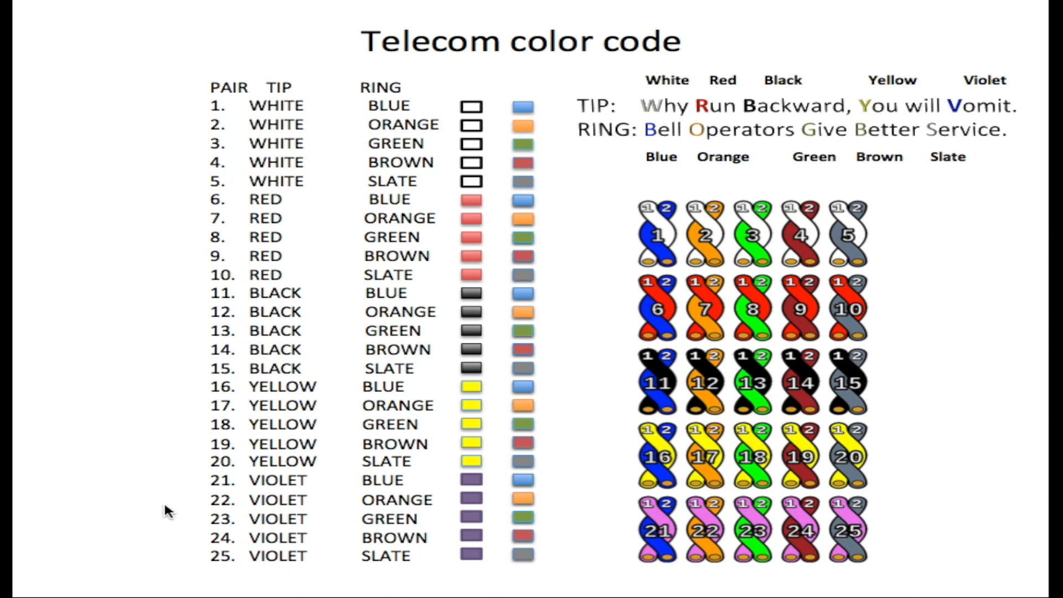
mouse_move(220, 559)
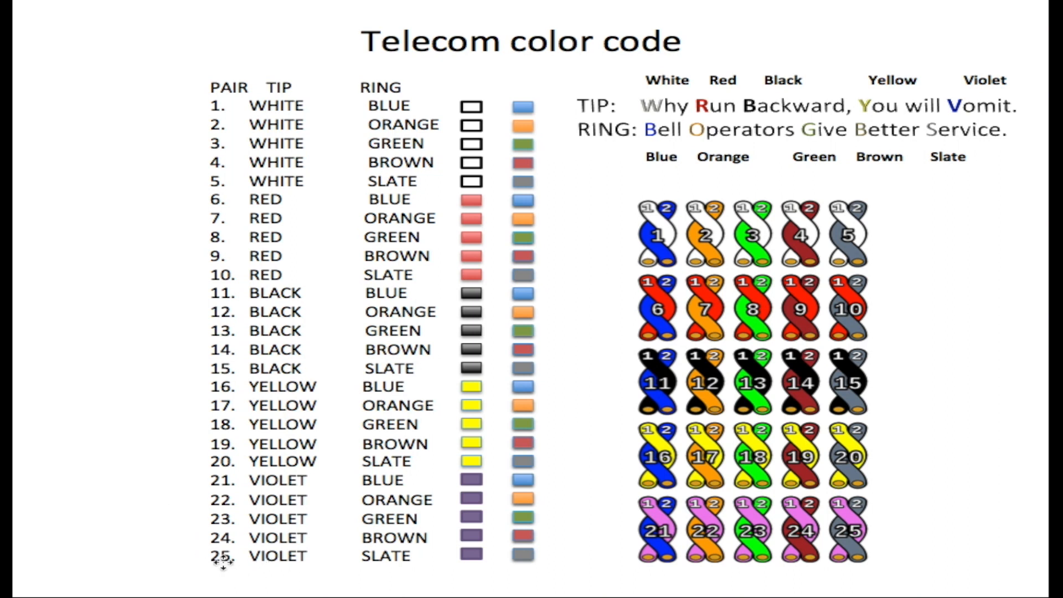